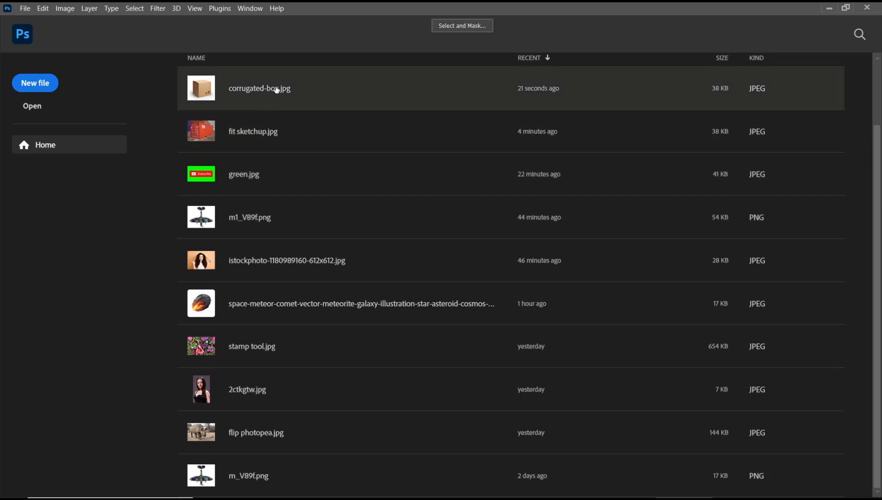
# Open corrugated-box.jpg from the Home screen's Recent list
pyautogui.doubleClick(259, 88)
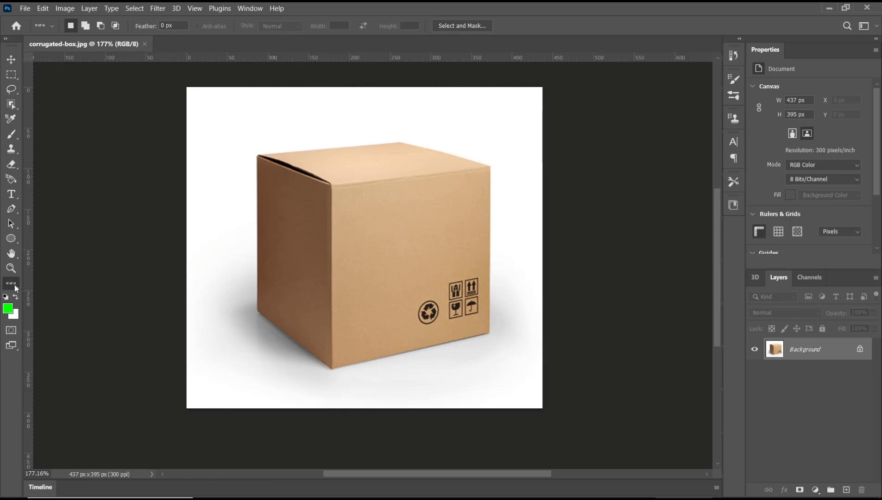
# Choose the Magnetic Lasso Tool from the toolbar's extra tools list
pyautogui.click(12, 283)
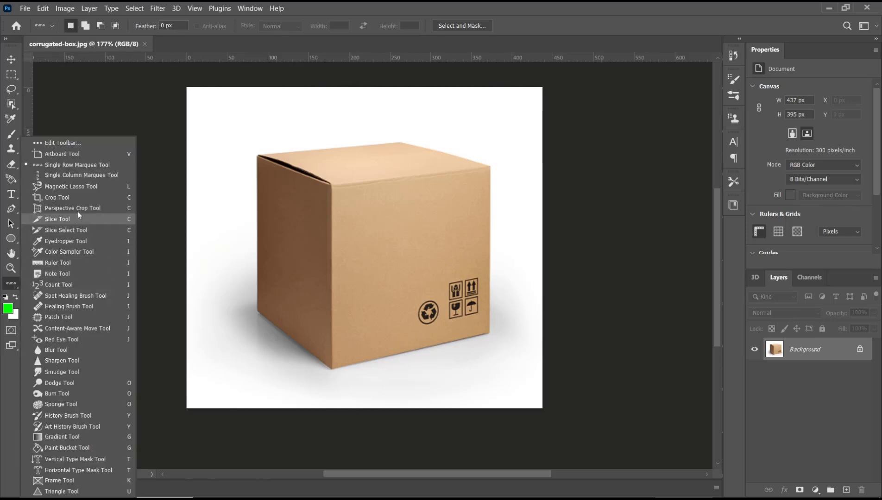
pyautogui.moveTo(72, 189)
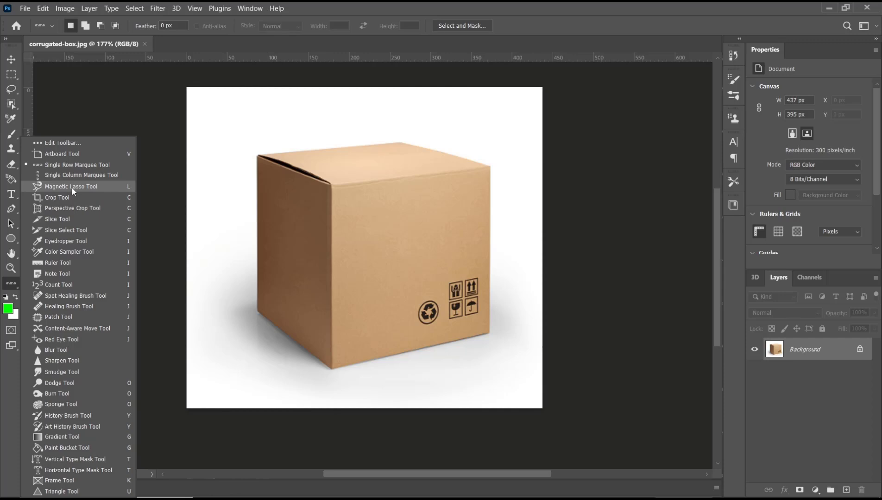
pyautogui.click(71, 187)
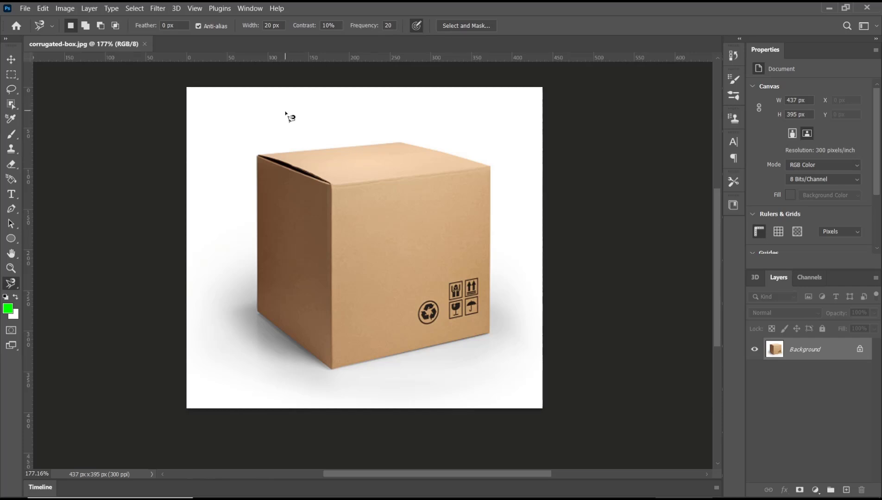
pyautogui.moveTo(262, 160)
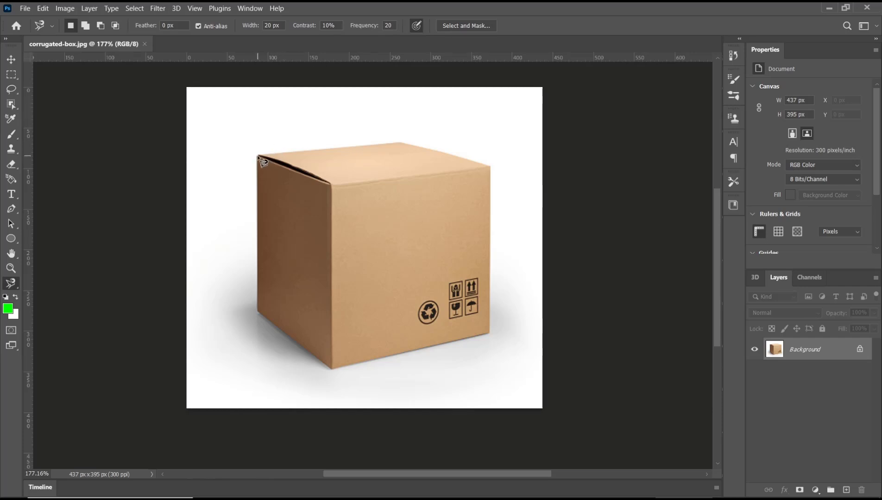
# Trace the box outline with the Magnetic Lasso from its top-left corner past the top-right corner
pyautogui.moveTo(259, 157); pyautogui.dragTo(306, 157)
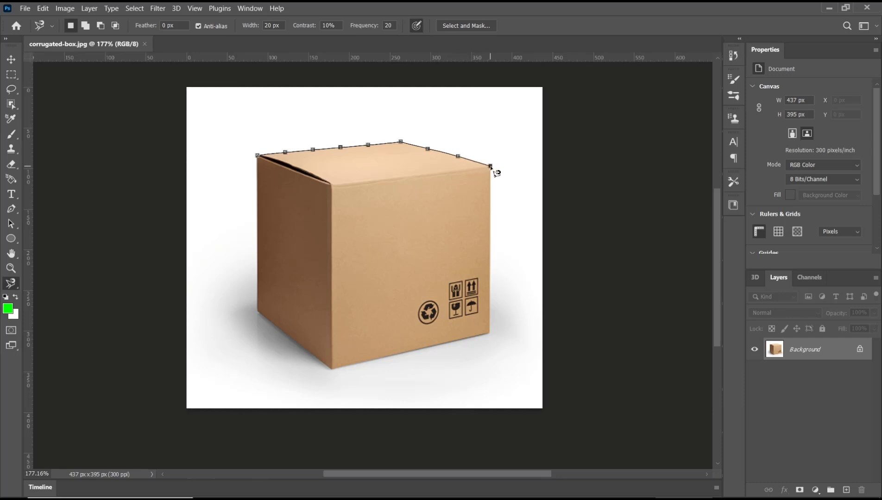
pyautogui.click(489, 242)
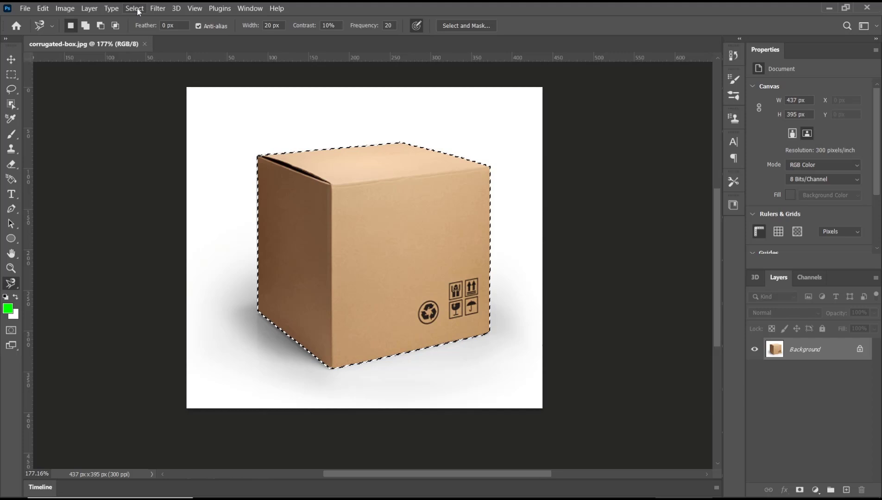
# Invert the selection, delete the white background, and deselect
pyautogui.click(134, 7)
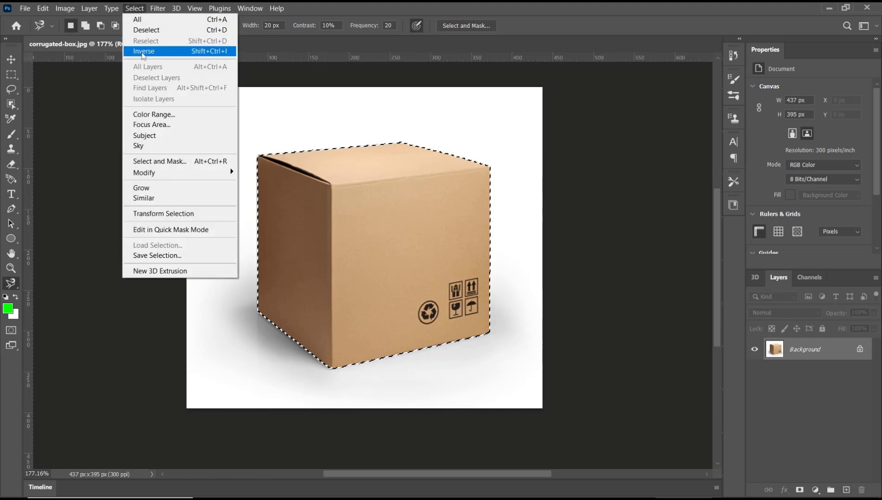
pyautogui.click(143, 51)
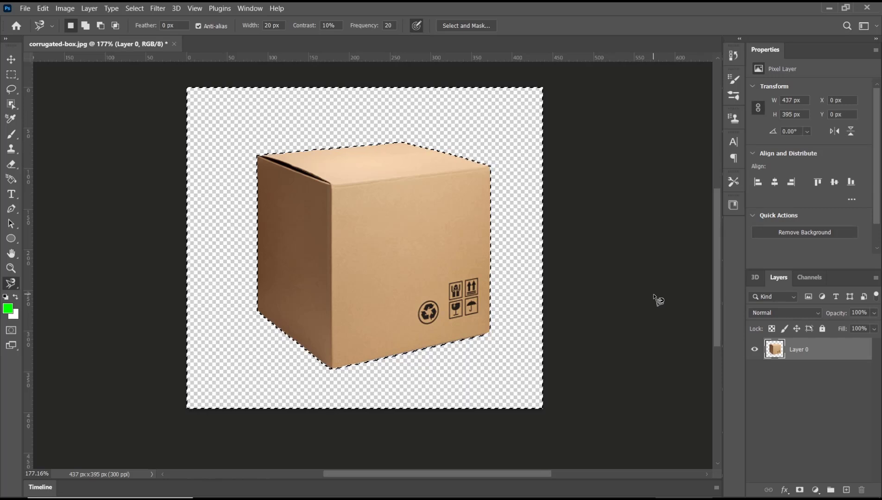
pyautogui.click(134, 7)
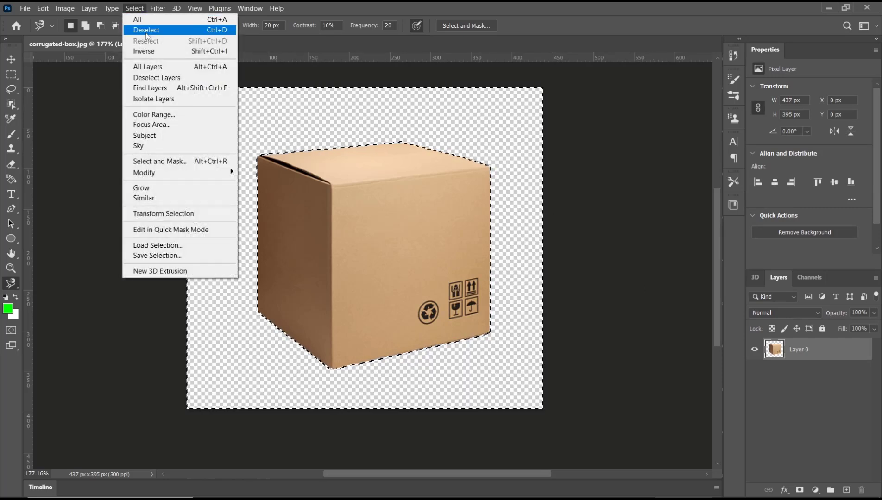
pyautogui.click(146, 29)
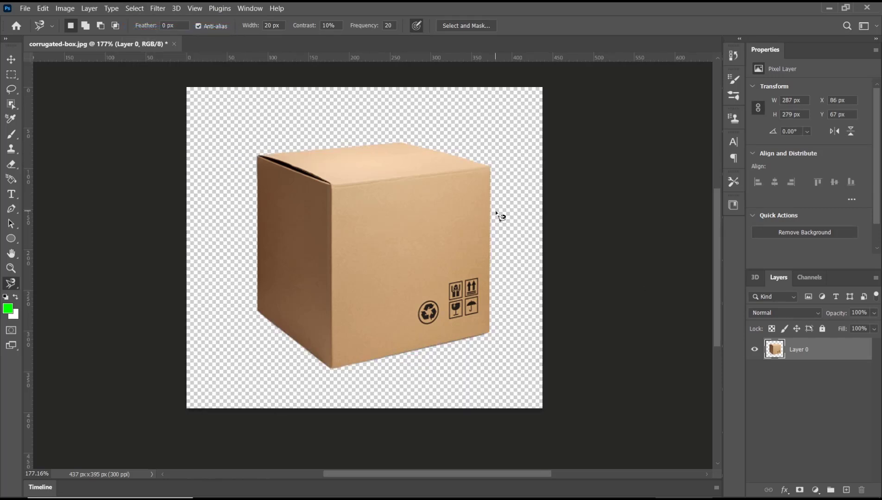